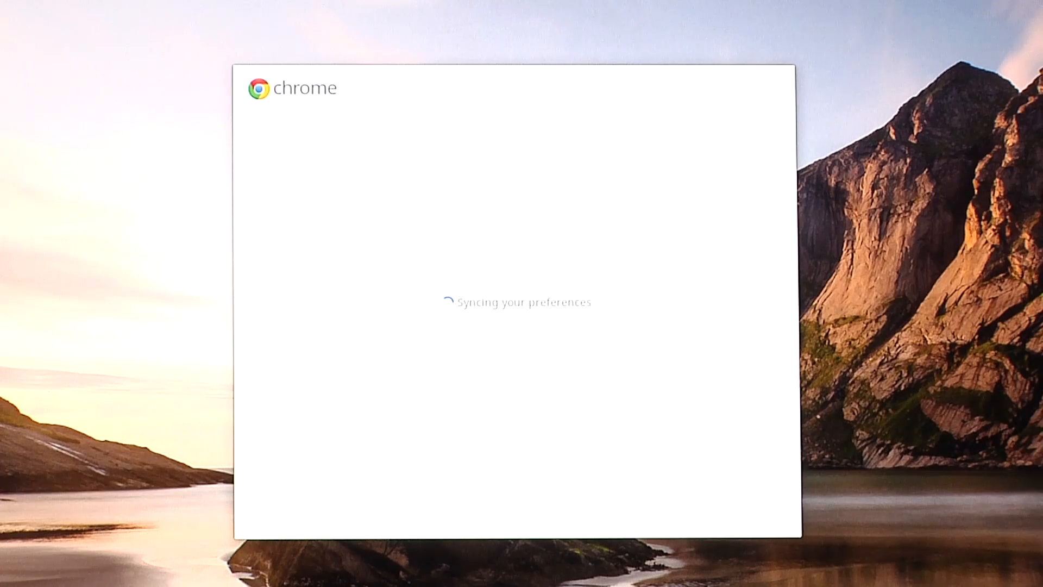
# Bring up the app launcher on the shelf showing the installed apps
pyautogui.click(254, 447)
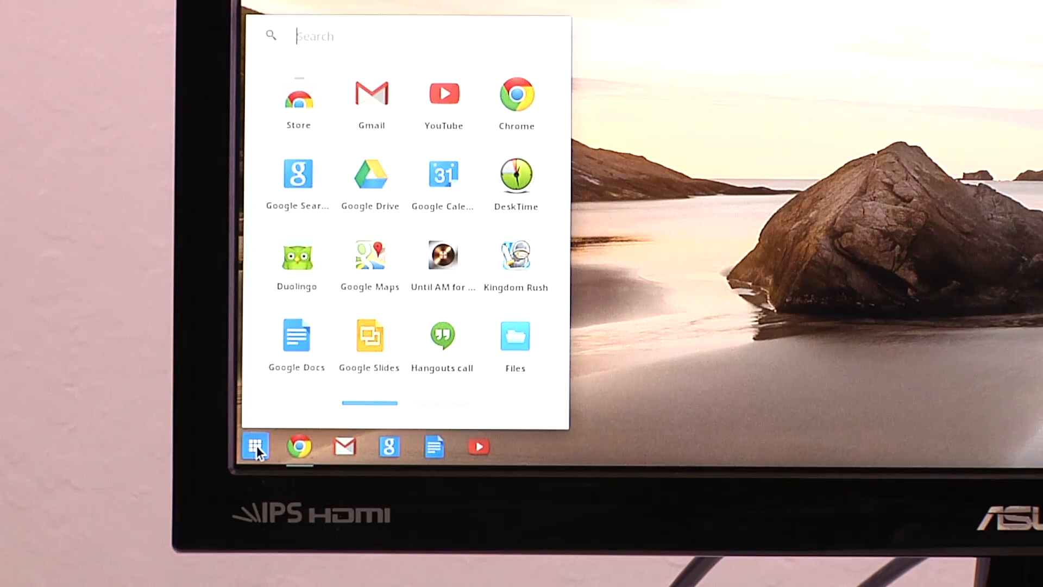
pyautogui.moveTo(321, 124)
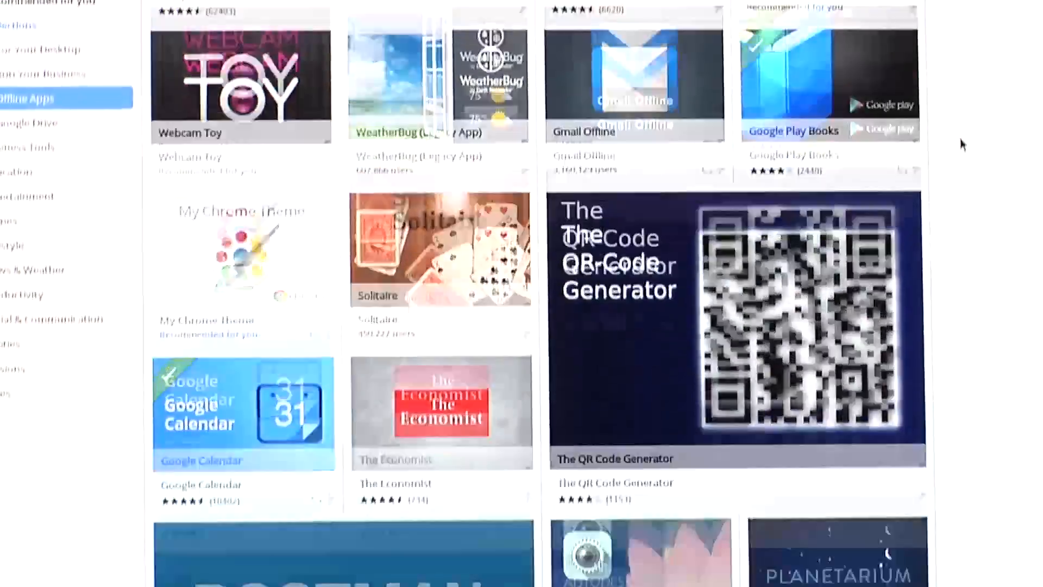
pyautogui.scroll(-3)
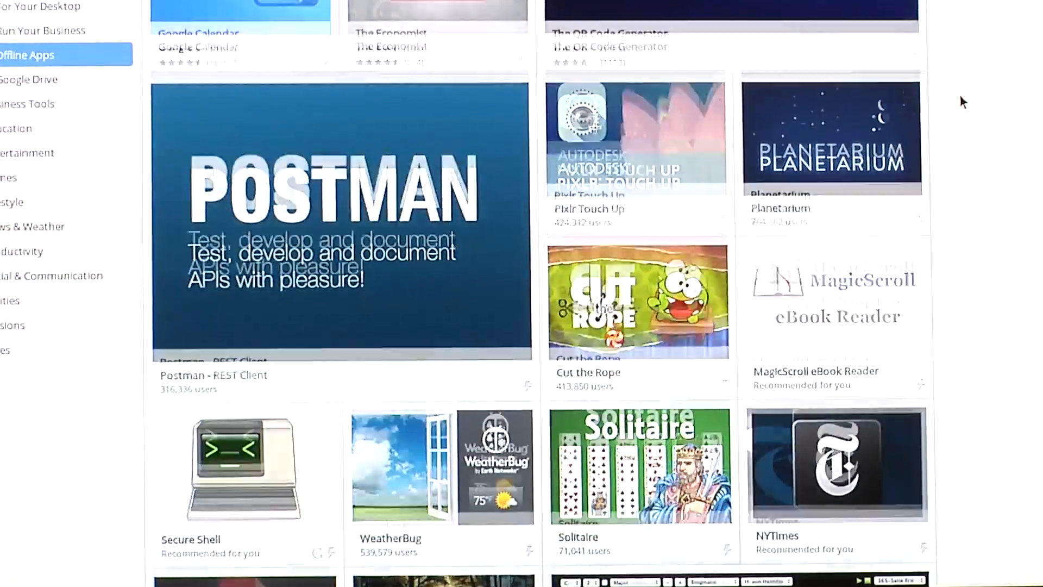
pyautogui.scroll(-3)
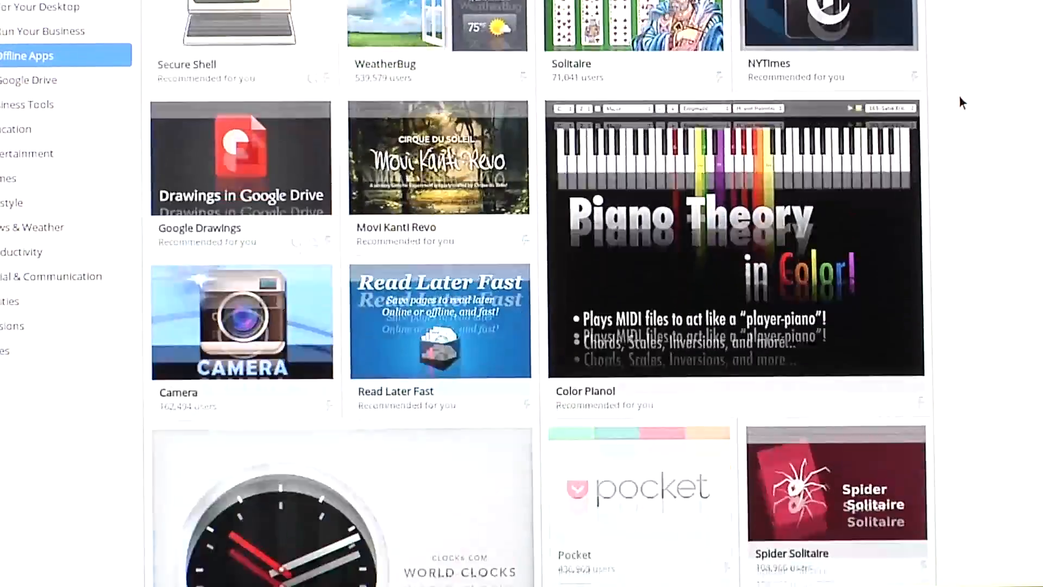
pyautogui.scroll(-3)
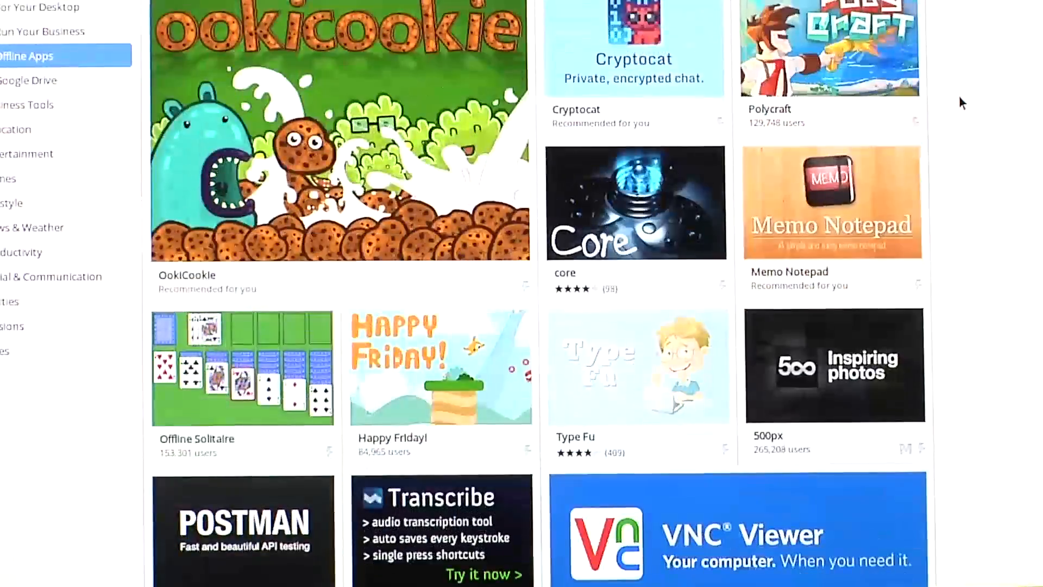